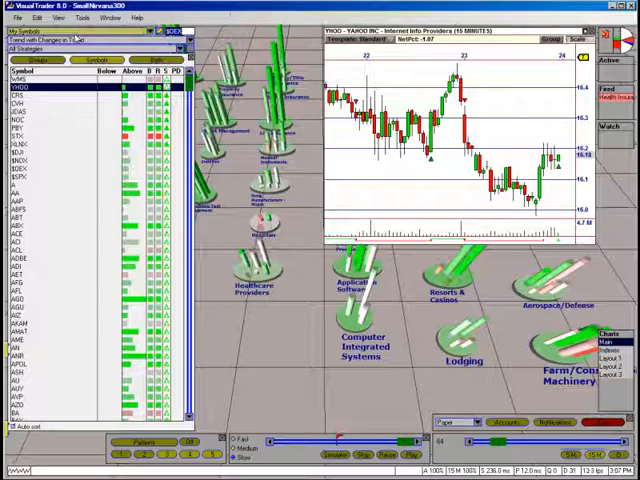
Bring up the Edit Strategy Settings dialog from the Edit menu
left_click(40, 18)
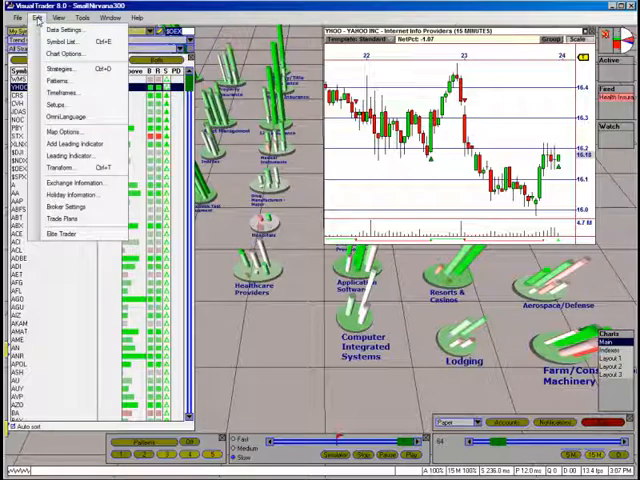
left_click(58, 68)
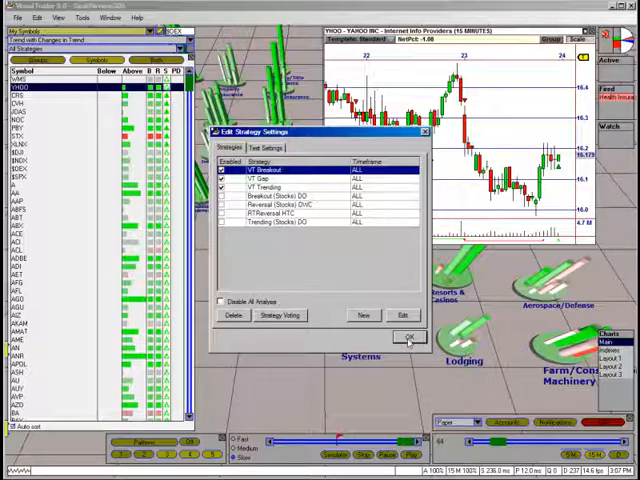
Close the strategy settings dialog to return to the market map and chart
left_click(408, 336)
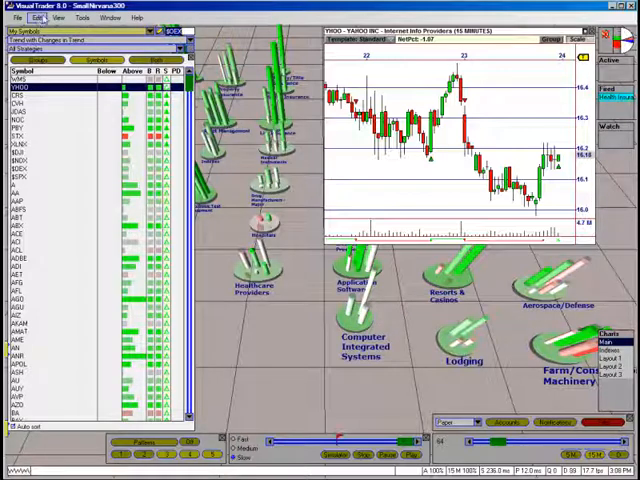
Enable plotting of strategy signals in Chart Options, then go to Map Options
left_click(56, 18)
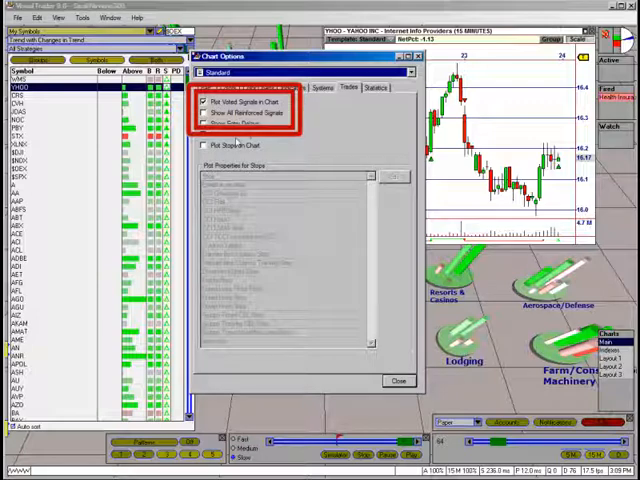
left_click(398, 380)
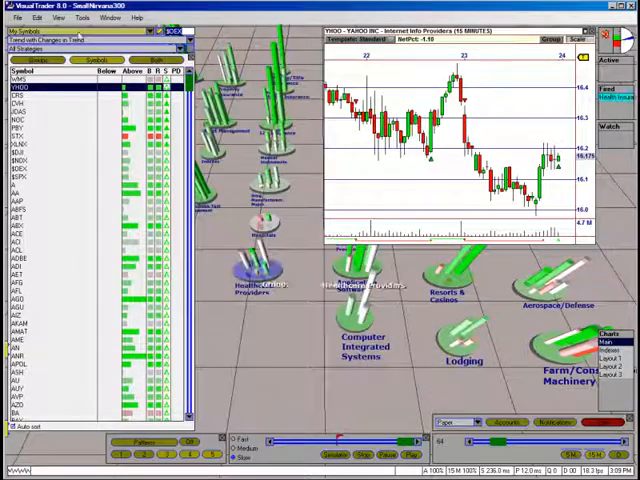
left_click(36, 18)
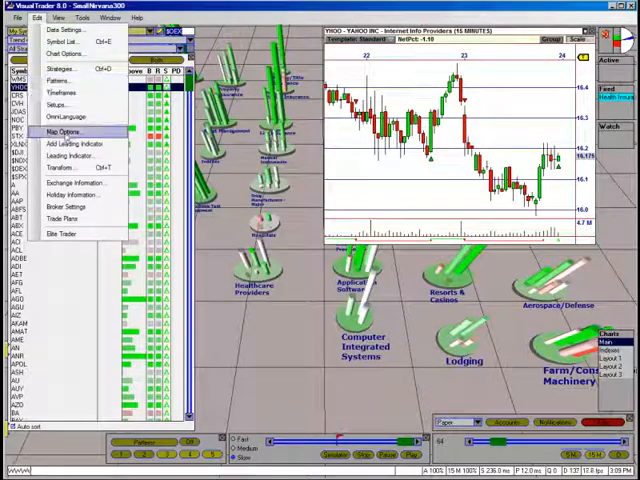
left_click(62, 130)
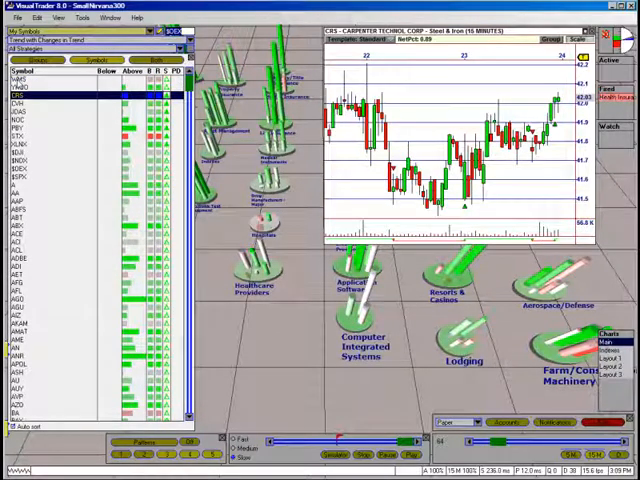
Show the JDA Software Group Inc chart from the symbol list
left_click(20, 106)
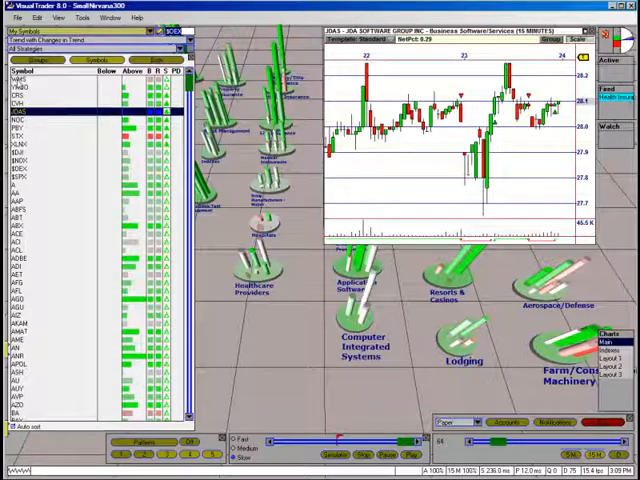